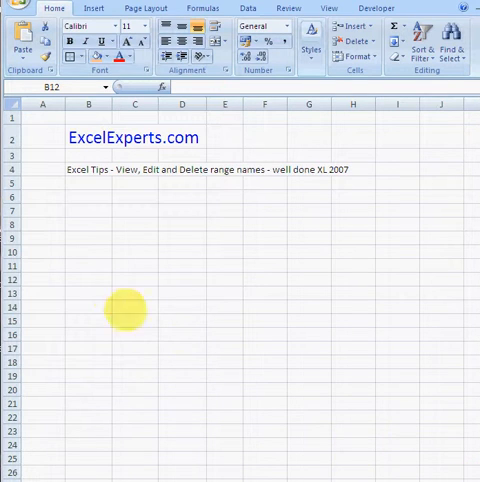
{"action": "mouse_move", "coordinate": [112, 294]}
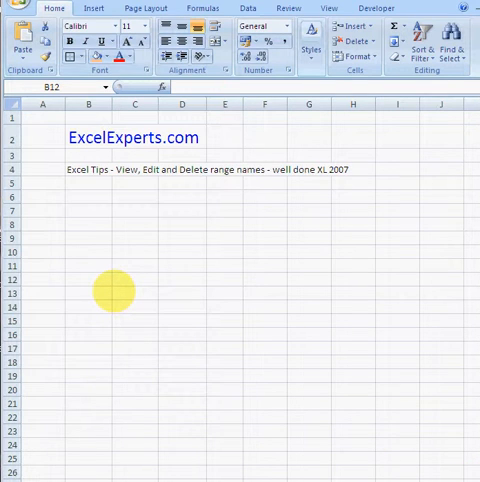
Enter the label 'Heading1' in column B below the tip line
{"action": "left_click", "coordinate": [86, 292]}
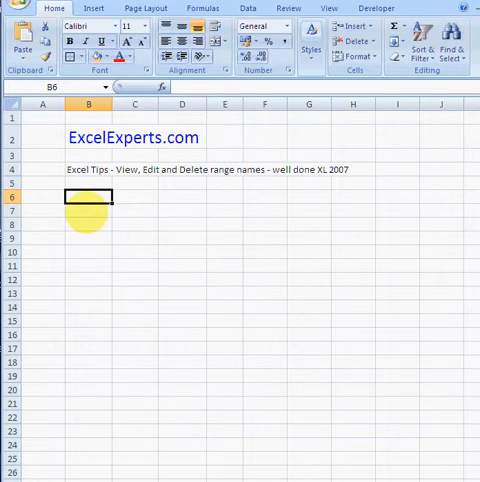
{"action": "type", "text": "Head"}
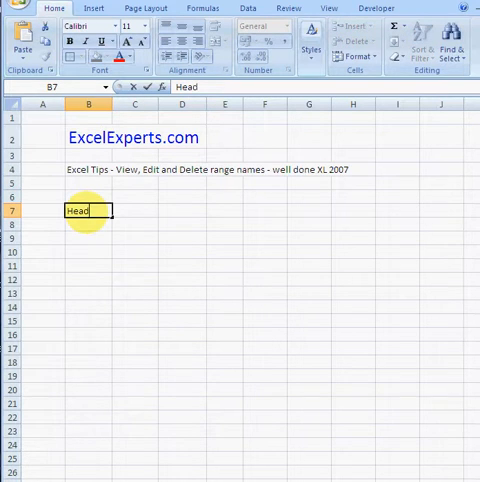
{"action": "type", "text": "ing1"}
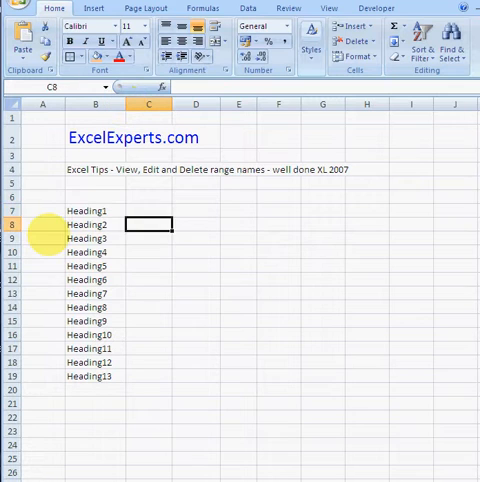
Enter the =RAND() formula in the cell beside the first heading
{"action": "type", "text": "=rand"}
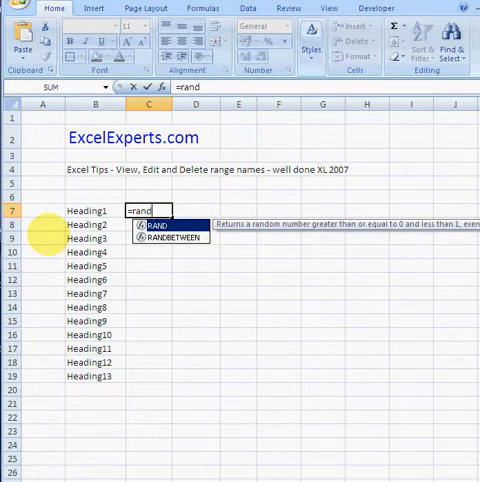
{"action": "key", "text": "Enter"}
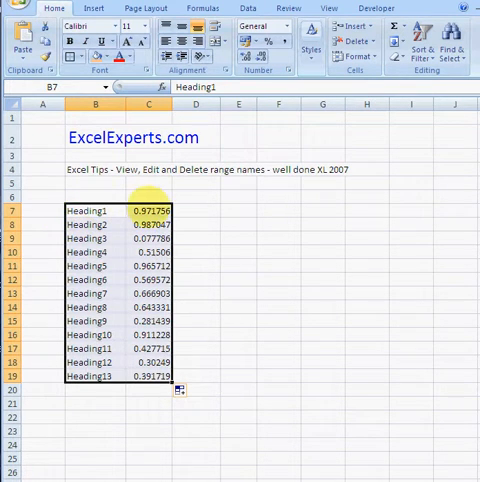
Create range names for the number cells from the left-column heading labels
{"action": "left_click", "coordinate": [96, 210]}
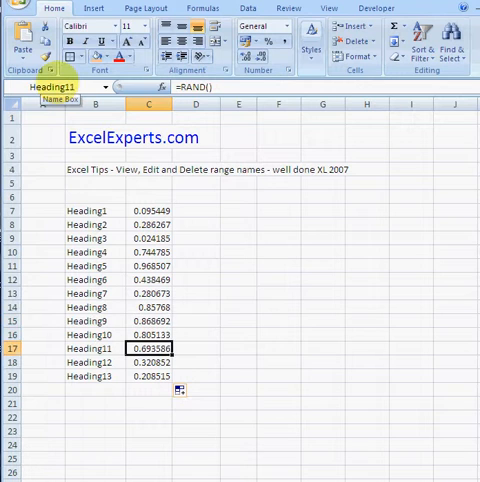
{"action": "left_click", "coordinate": [238, 238]}
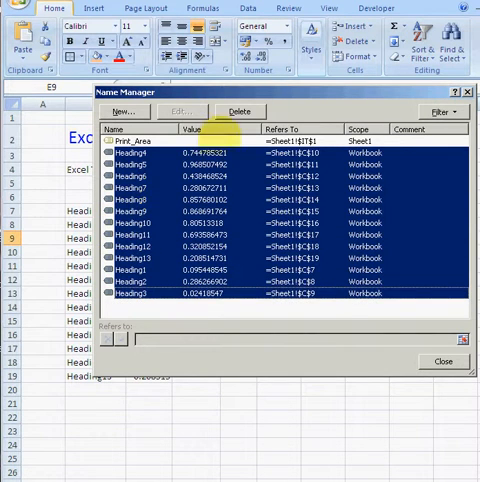
Delete the selected Heading1–Heading13 names and confirm the deletion
{"action": "left_click", "coordinate": [239, 110]}
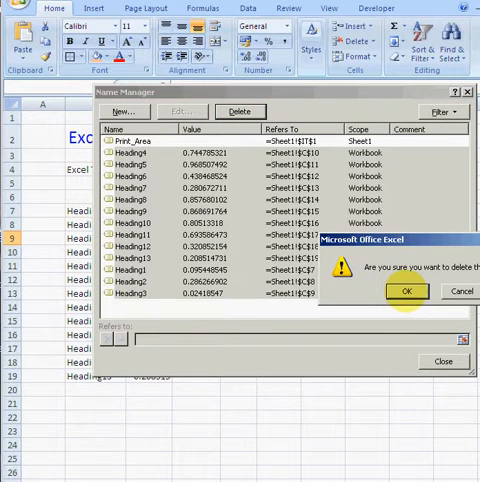
{"action": "left_click", "coordinate": [405, 291]}
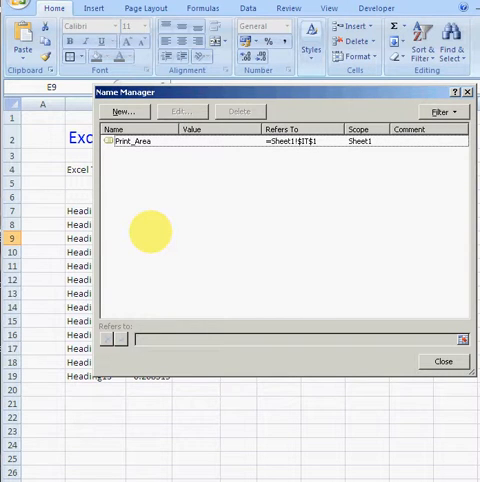